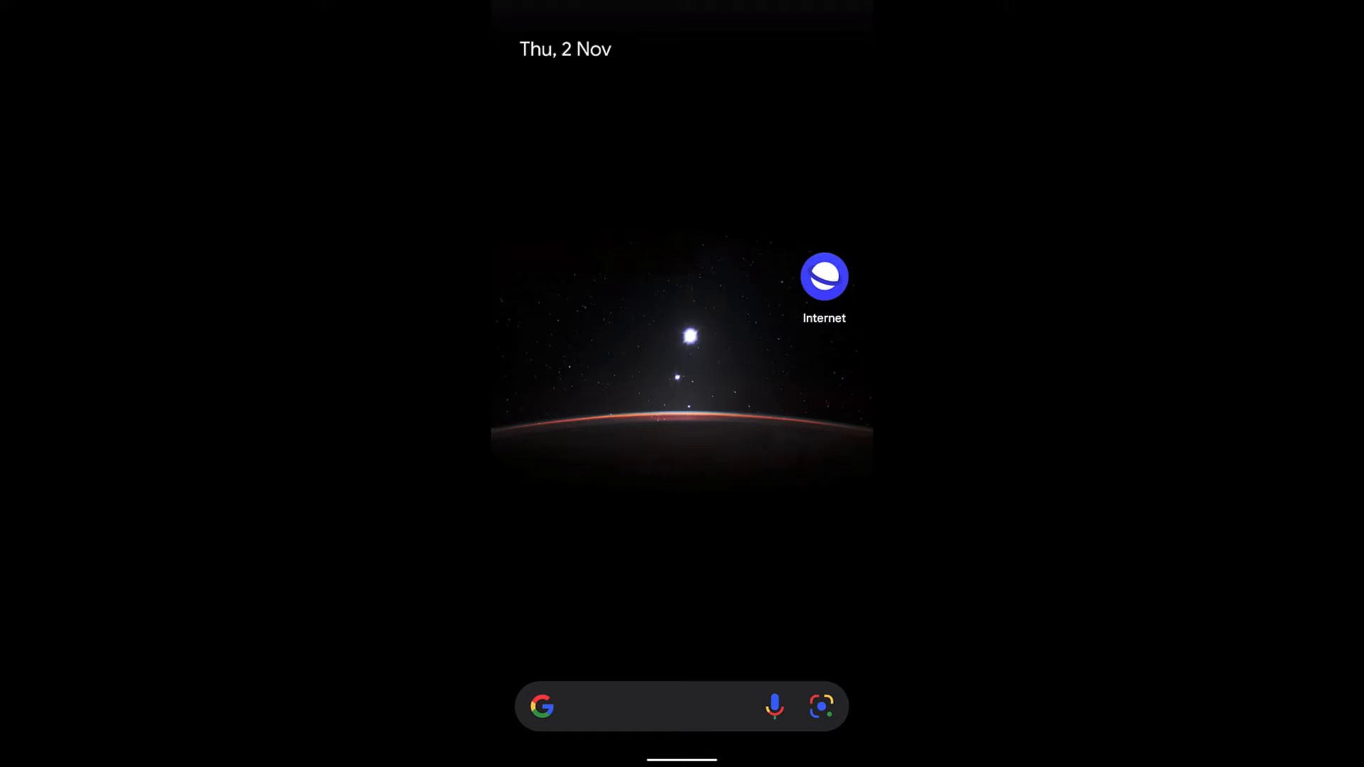
# Launch Samsung Internet from the home screen and skim the BrowserHow homepage.
pyautogui.click(823, 277)
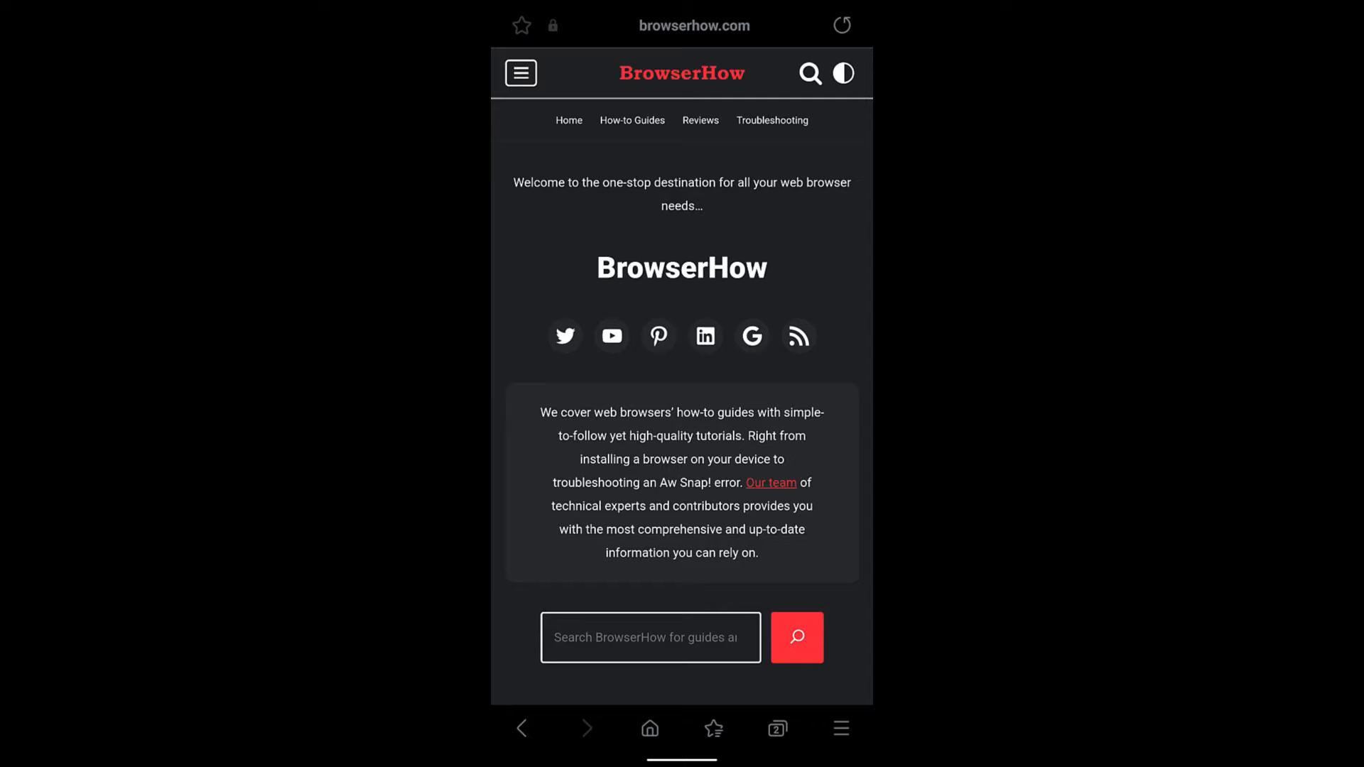
pyautogui.scroll(-3)
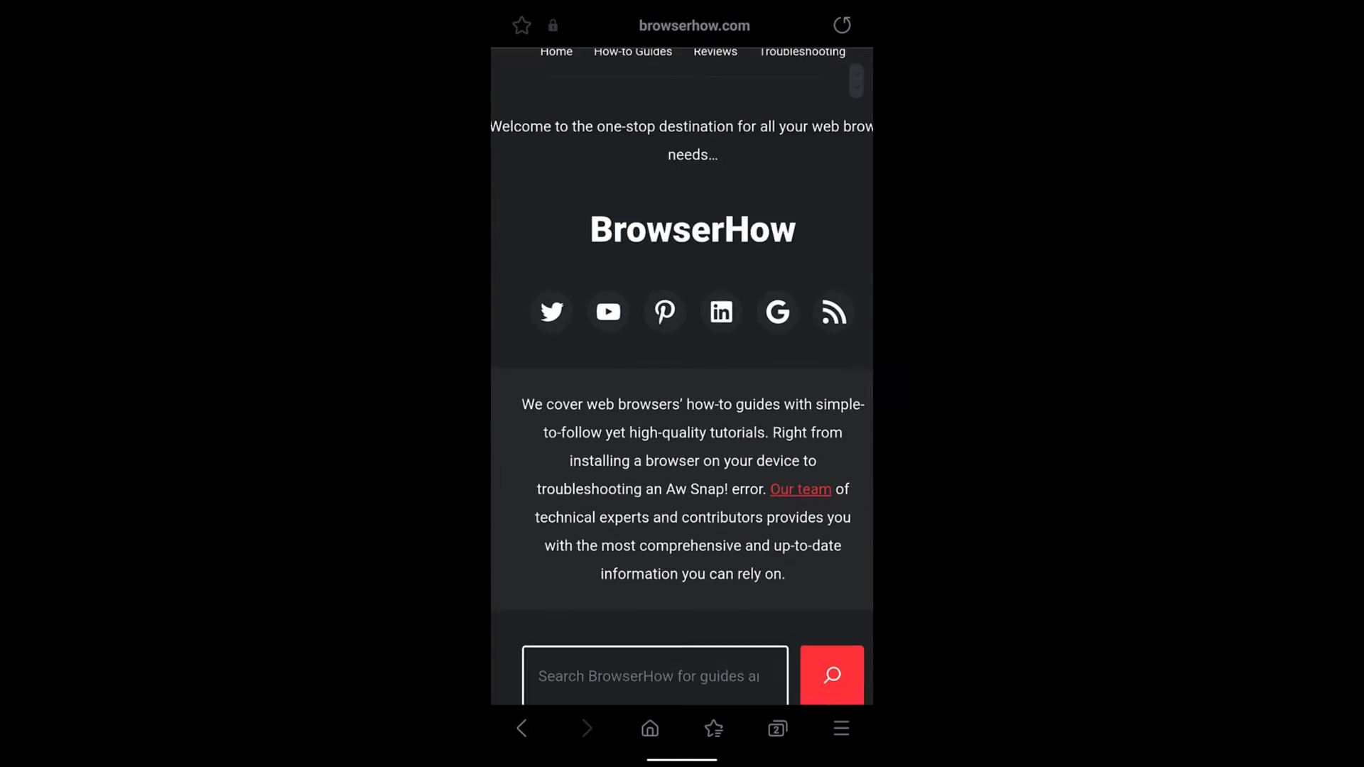
pyautogui.scroll(3)
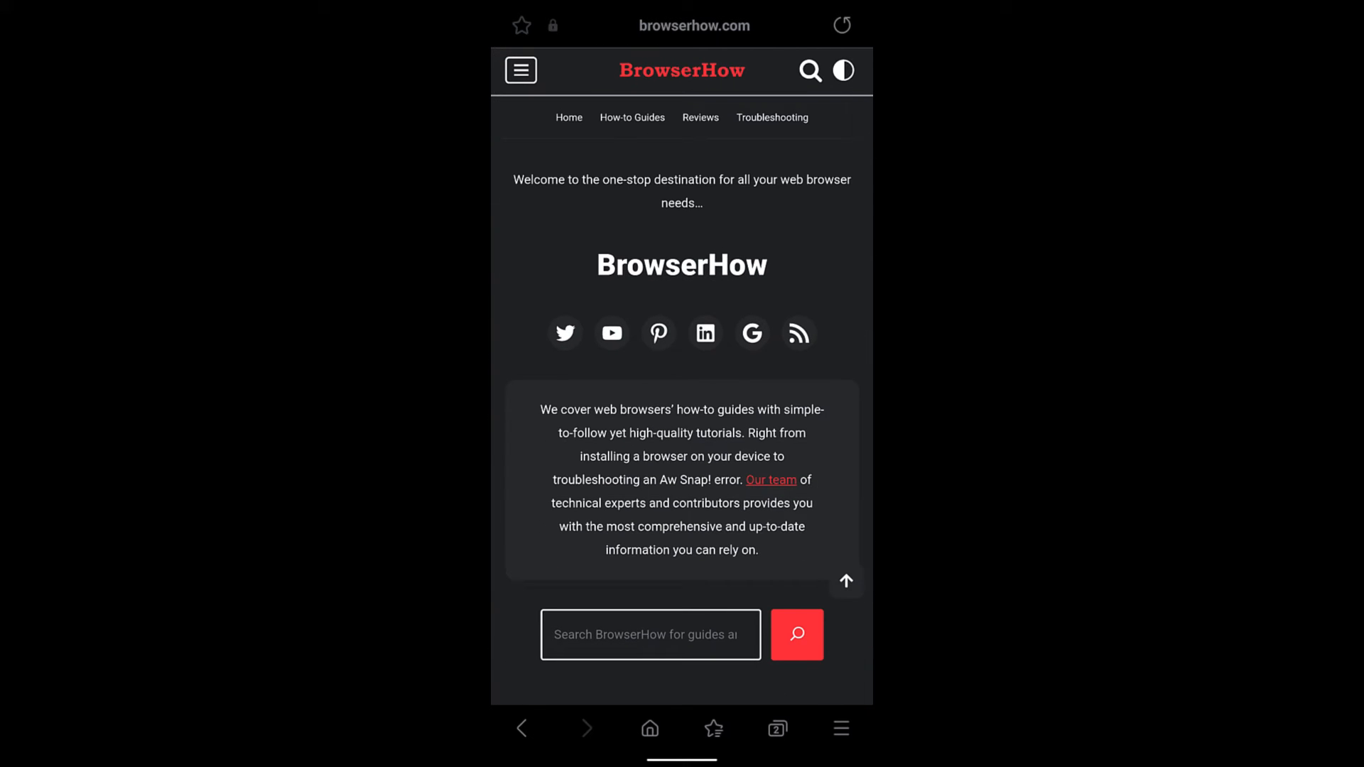
# Switch from the BrowserHow tab to the open X / twitter.com tab via the Tabs view.
pyautogui.click(842, 70)
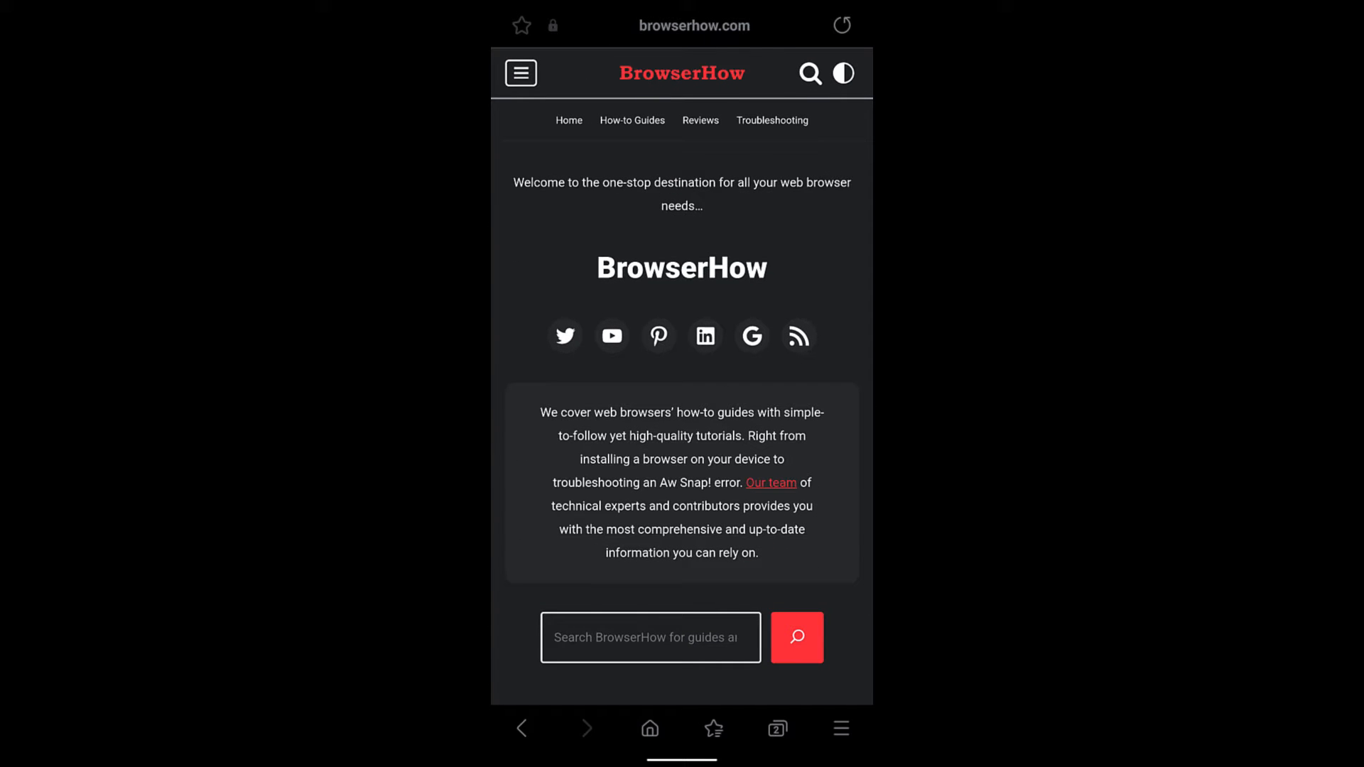
pyautogui.click(777, 728)
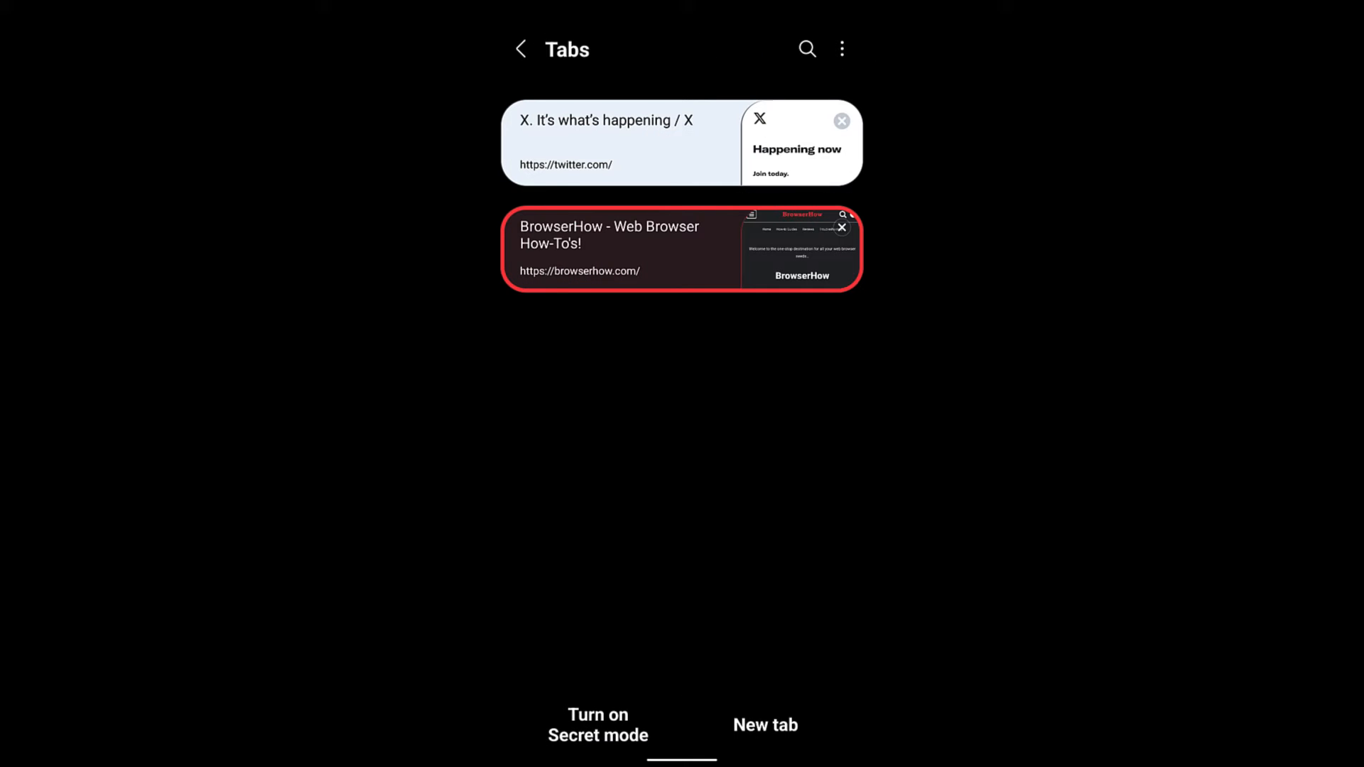
pyautogui.click(617, 142)
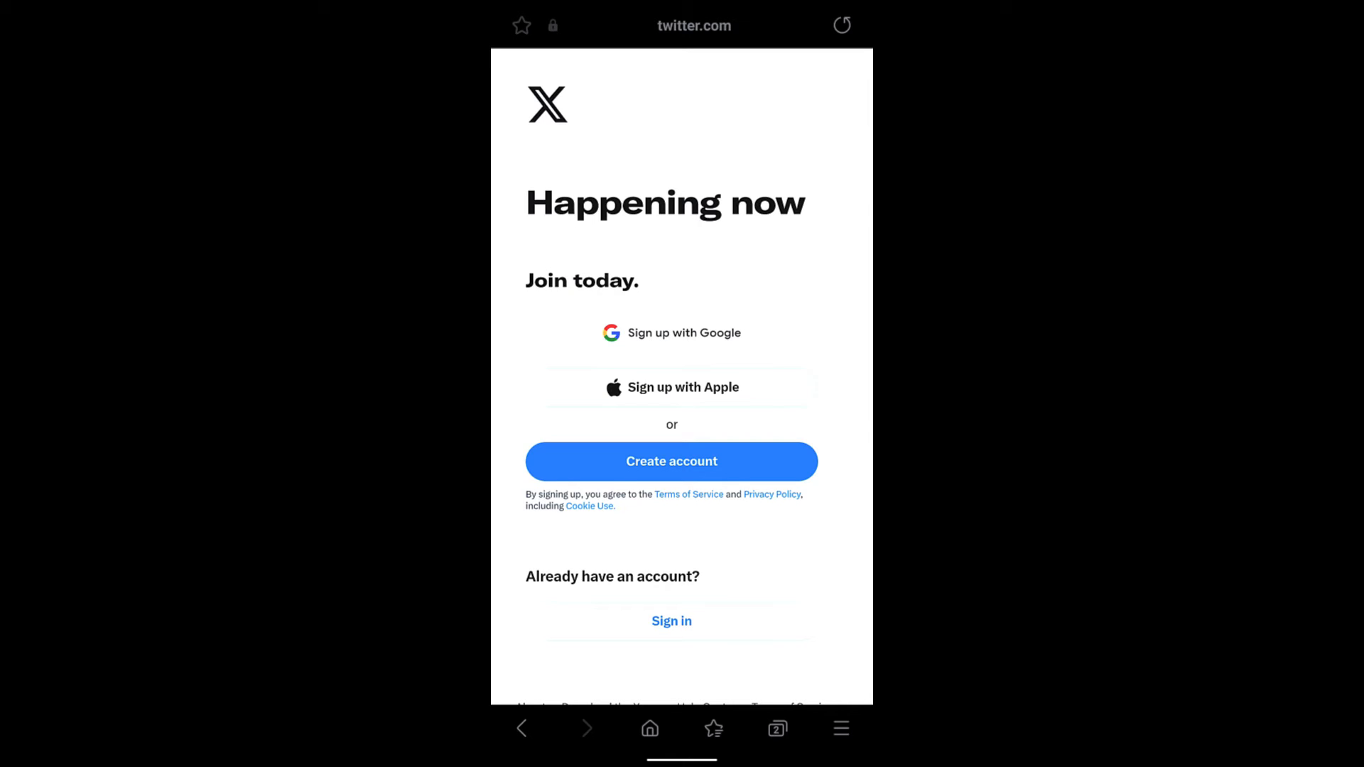
# Enable 'Pinch to zoom in/out of webpages' under Settings > Webpage view and scrolling.
pyautogui.click(841, 728)
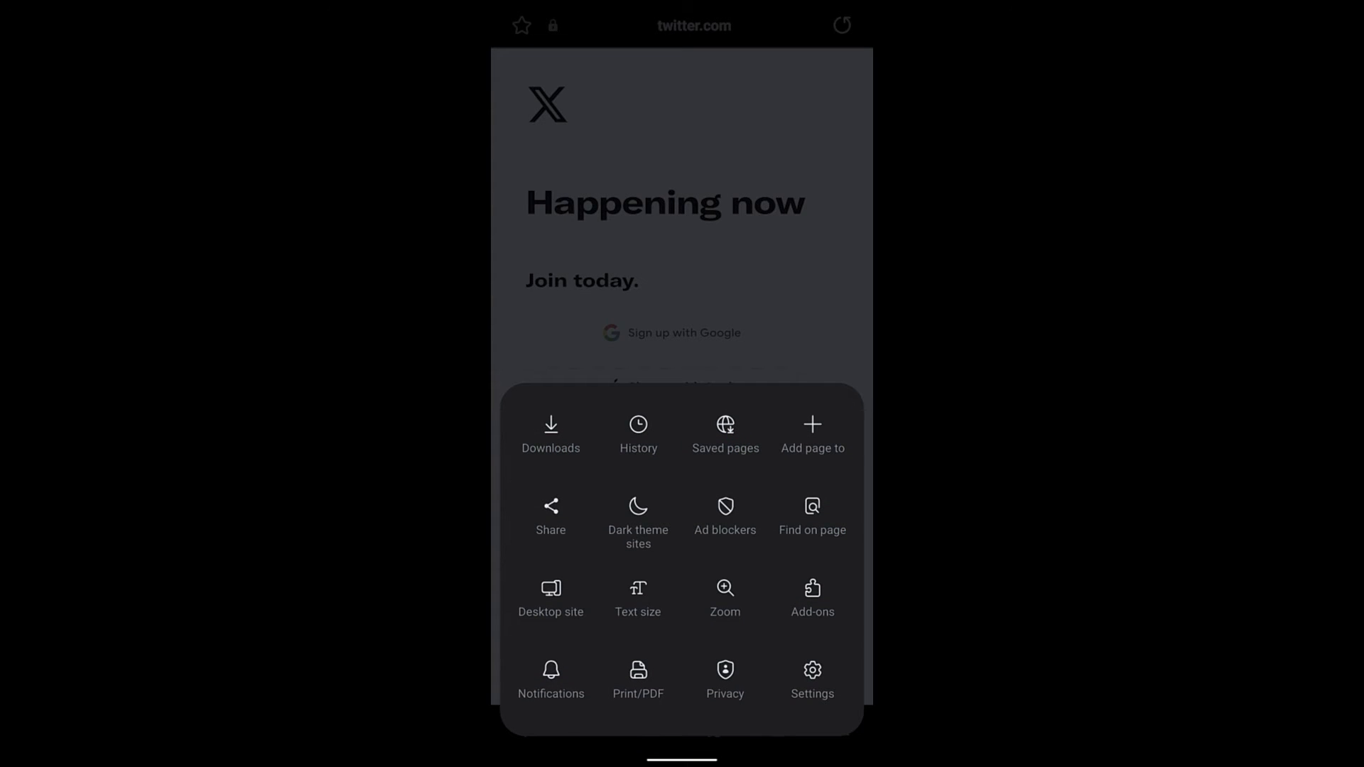
pyautogui.click(810, 682)
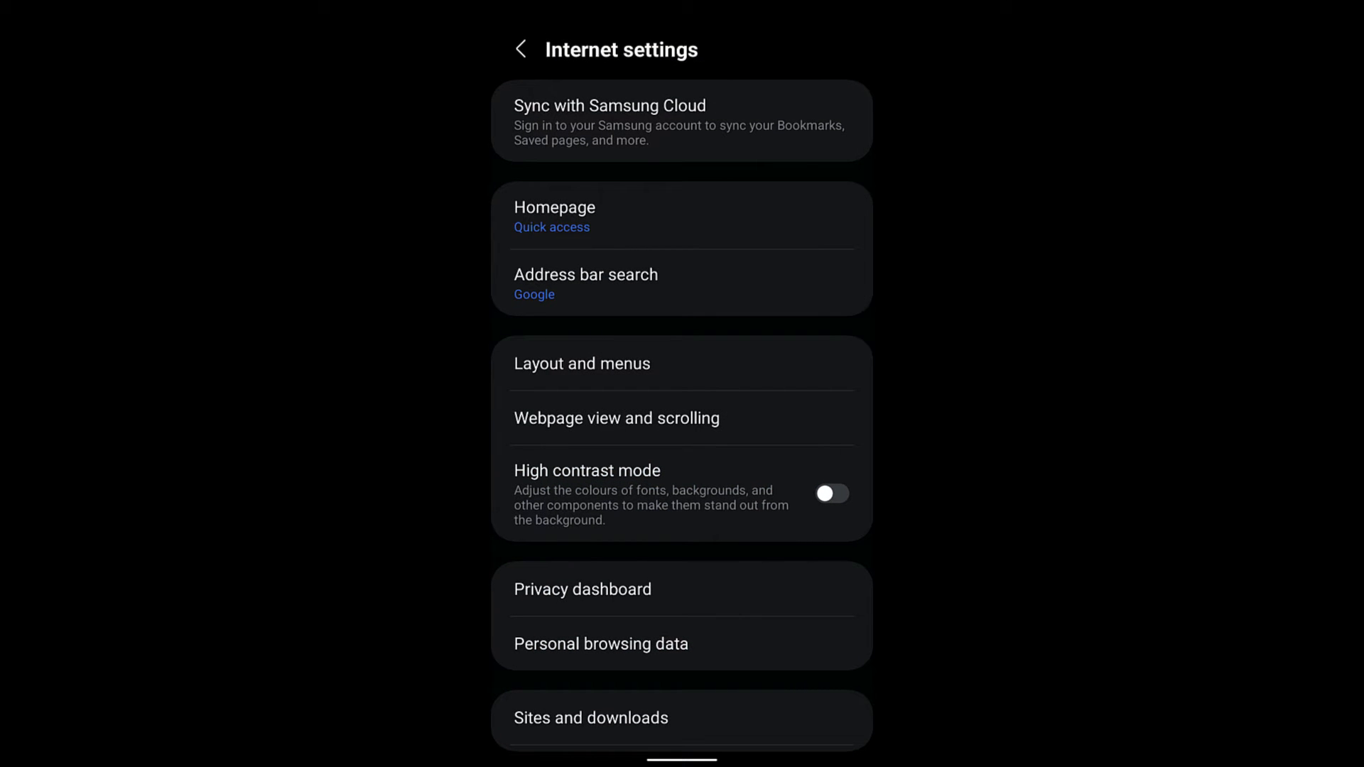
pyautogui.click(617, 418)
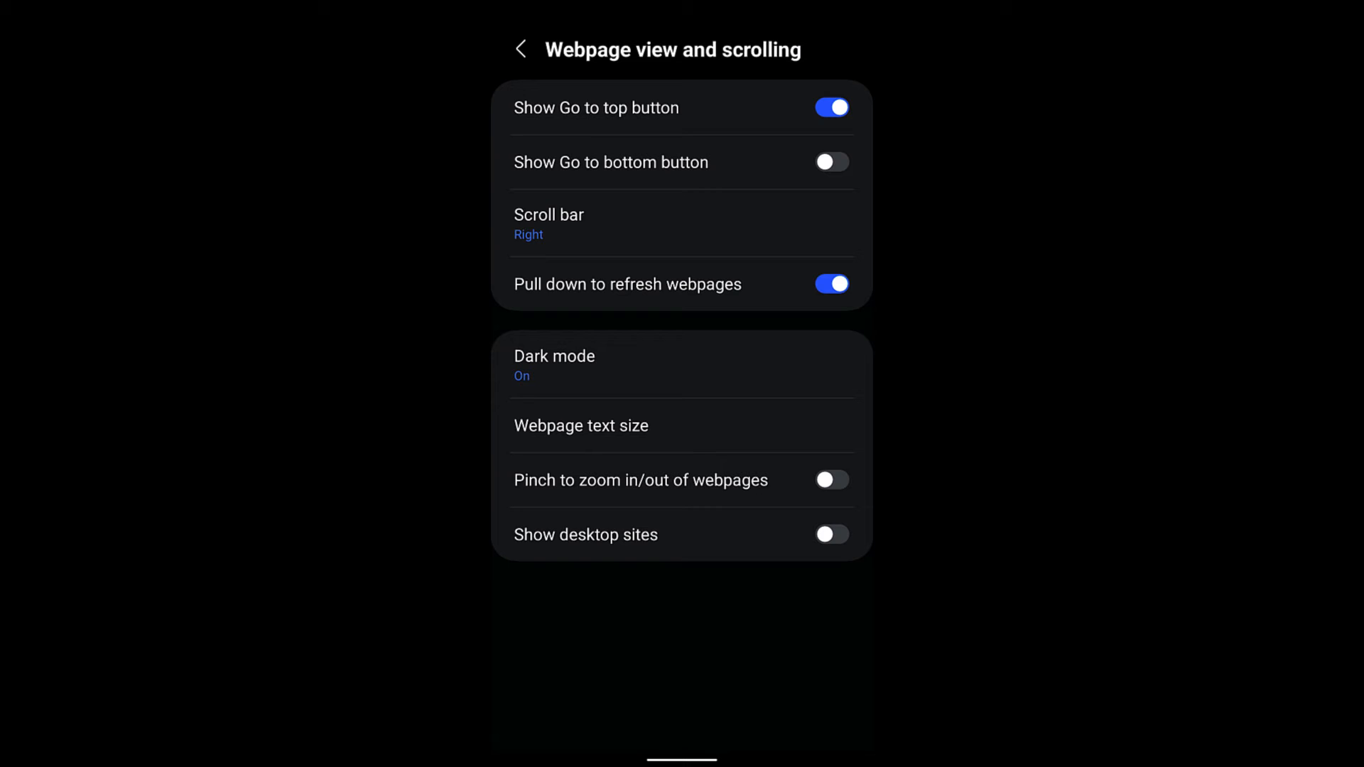
pyautogui.click(830, 480)
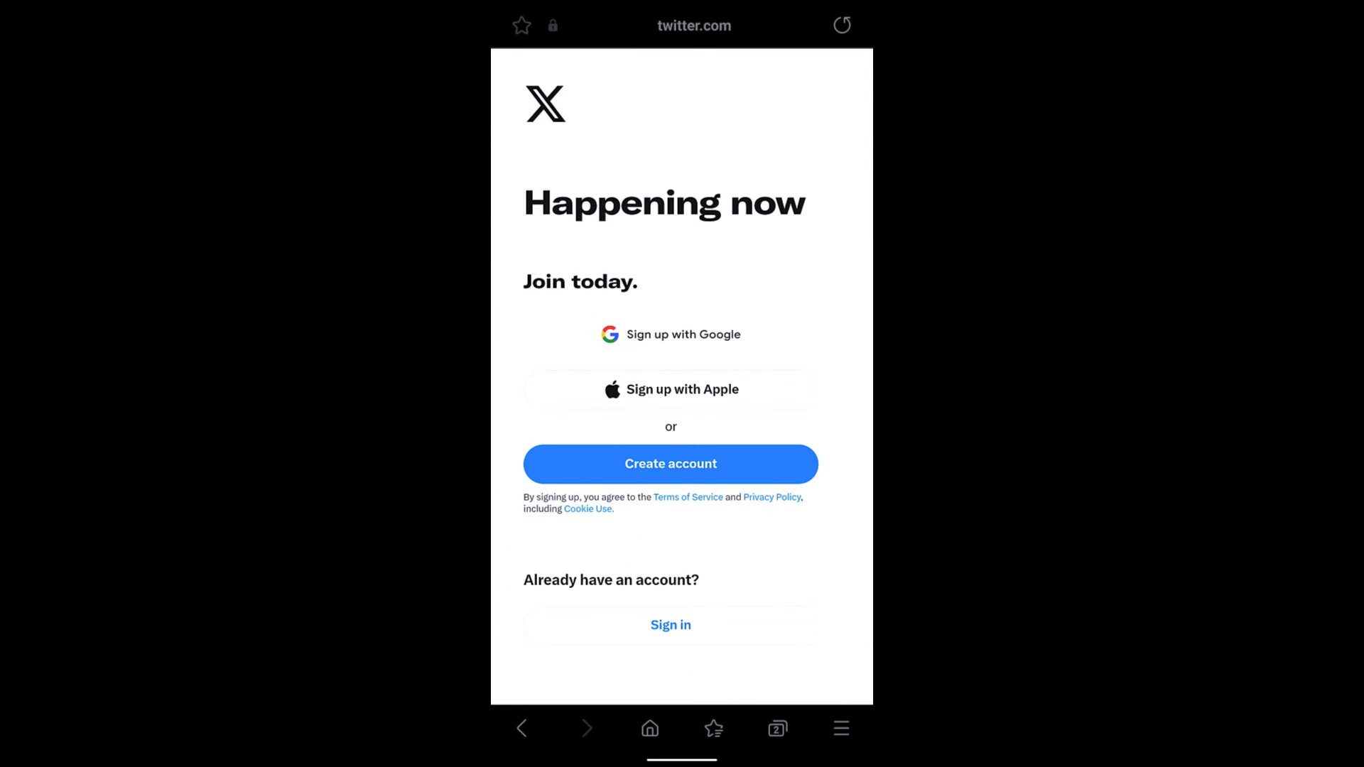
# Lower the X sign-up page's webpage zoom slider from 100% to 90% in the Zoom dialog.
pyautogui.scroll(-3)
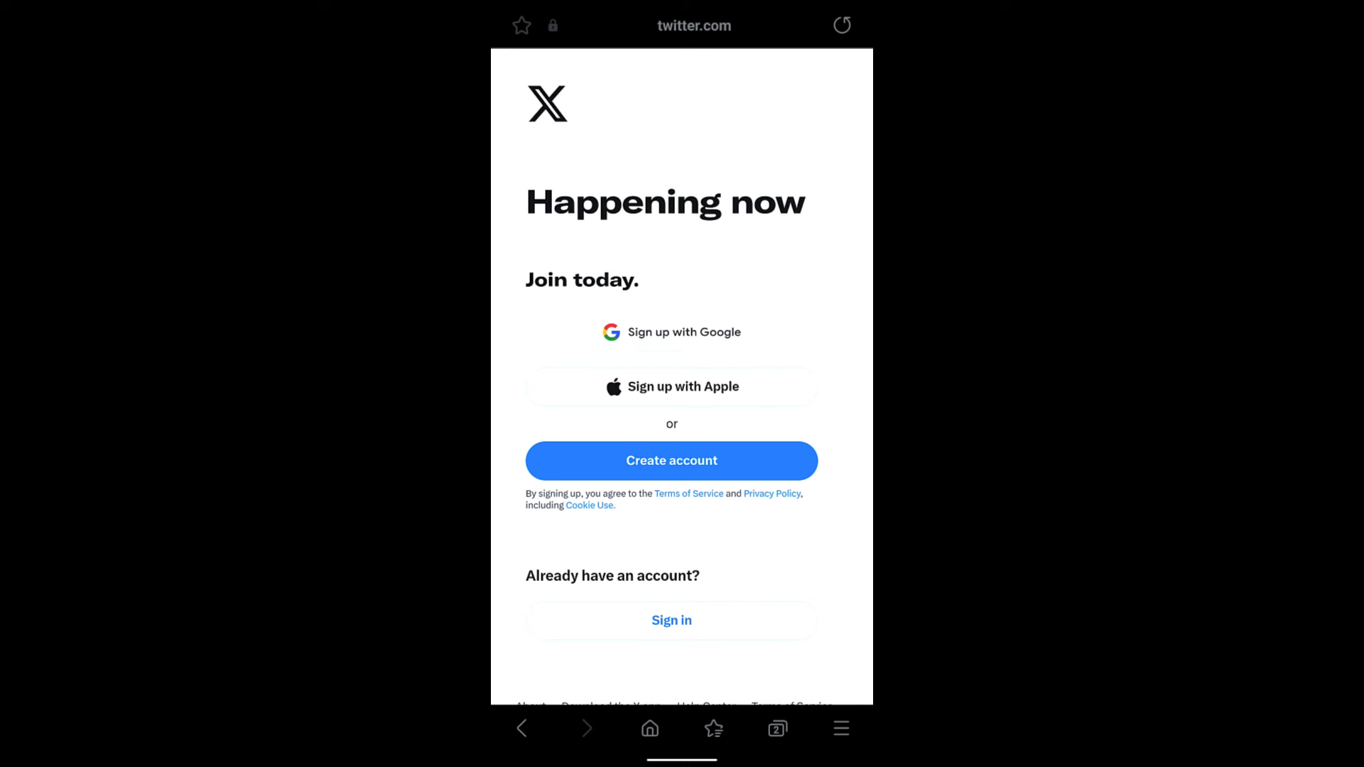
pyautogui.click(841, 728)
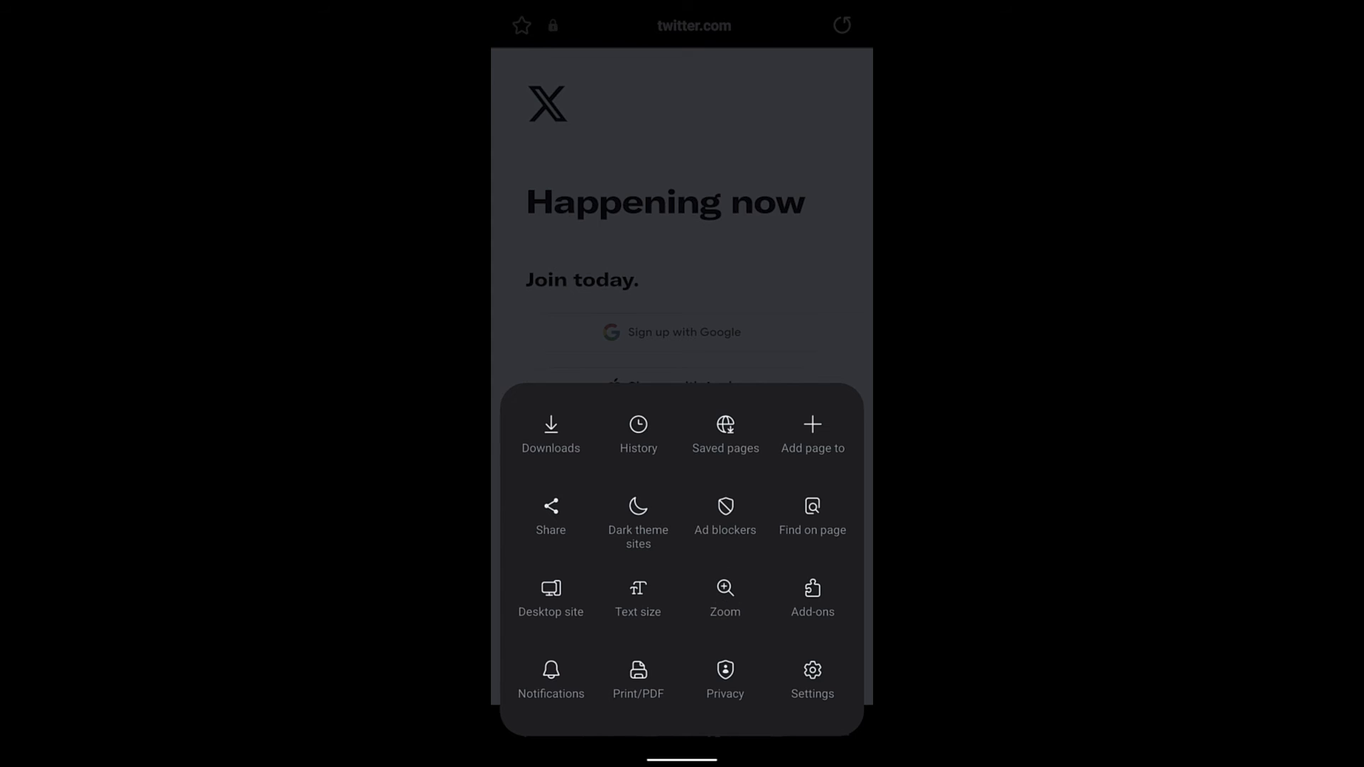
pyautogui.click(725, 597)
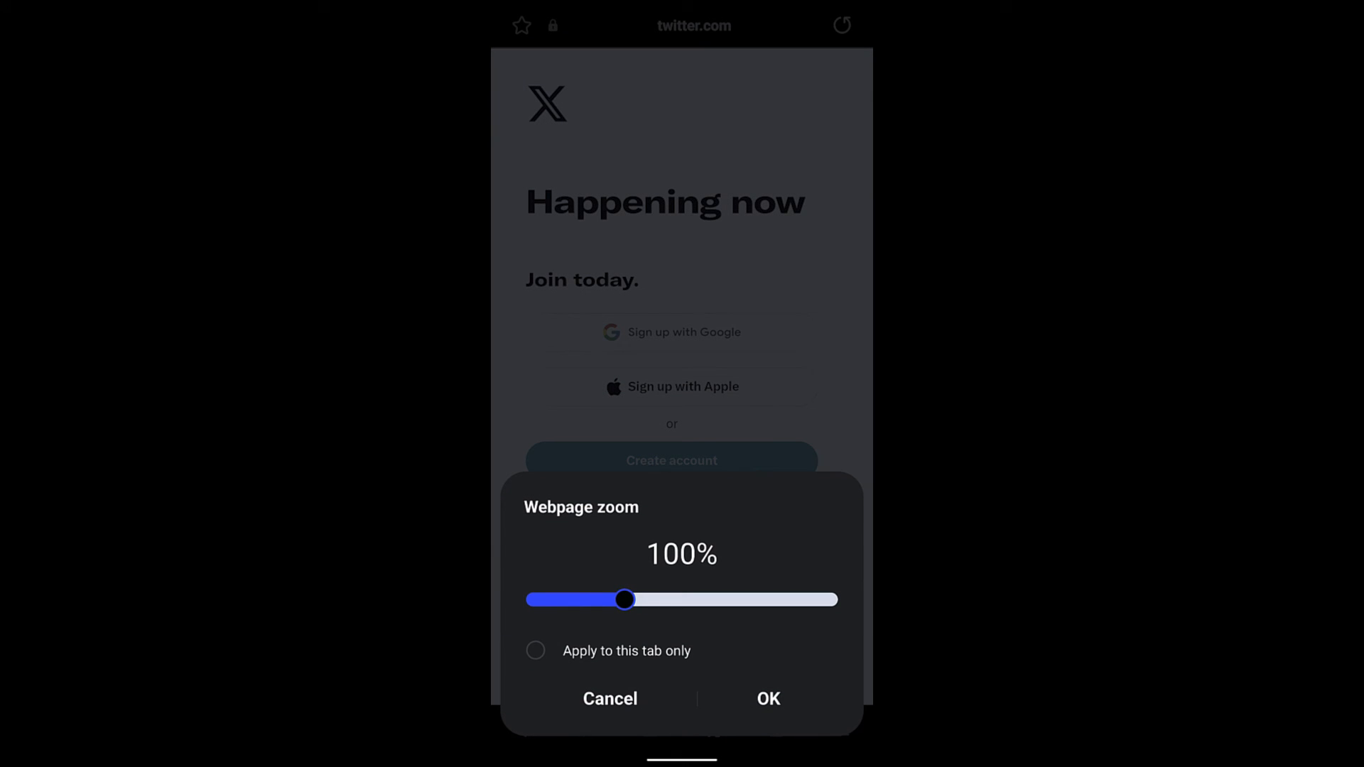
pyautogui.moveTo(625, 600); pyautogui.dragTo(582, 600)
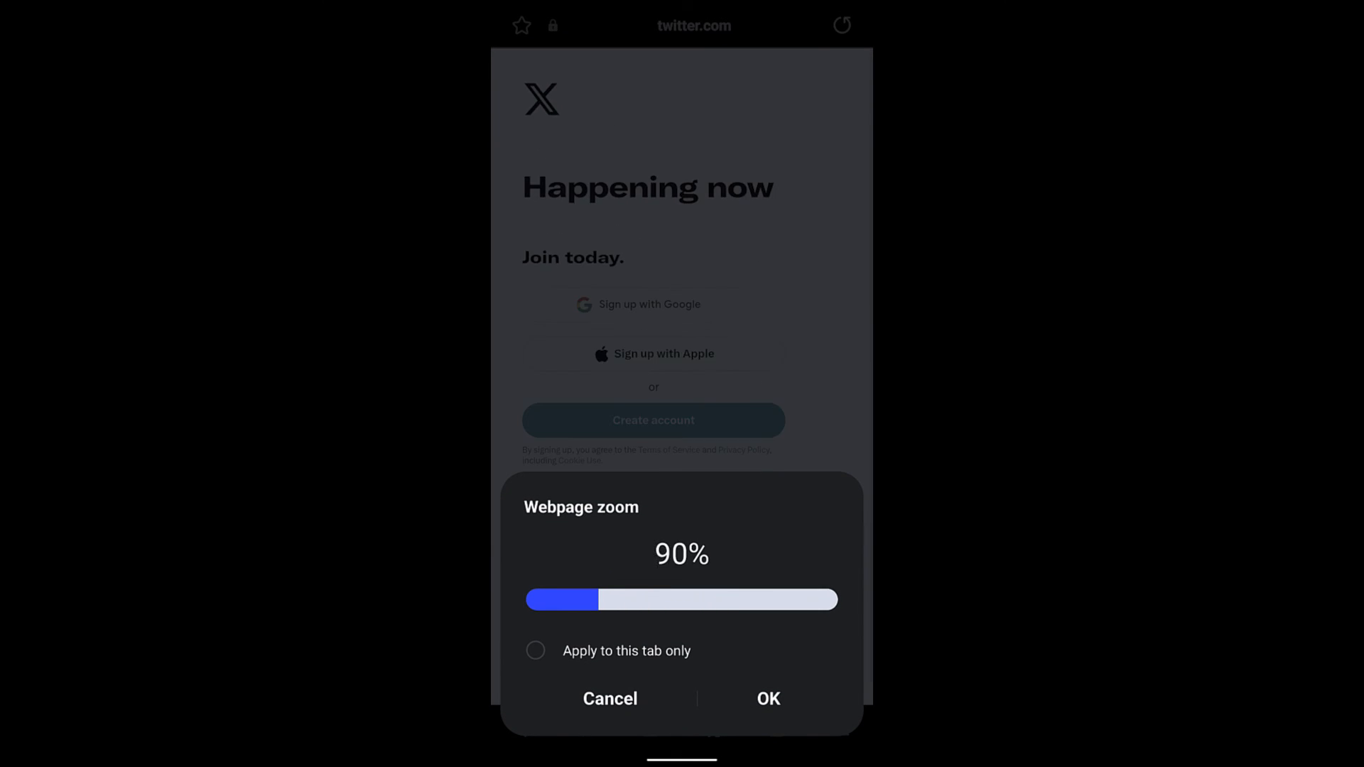